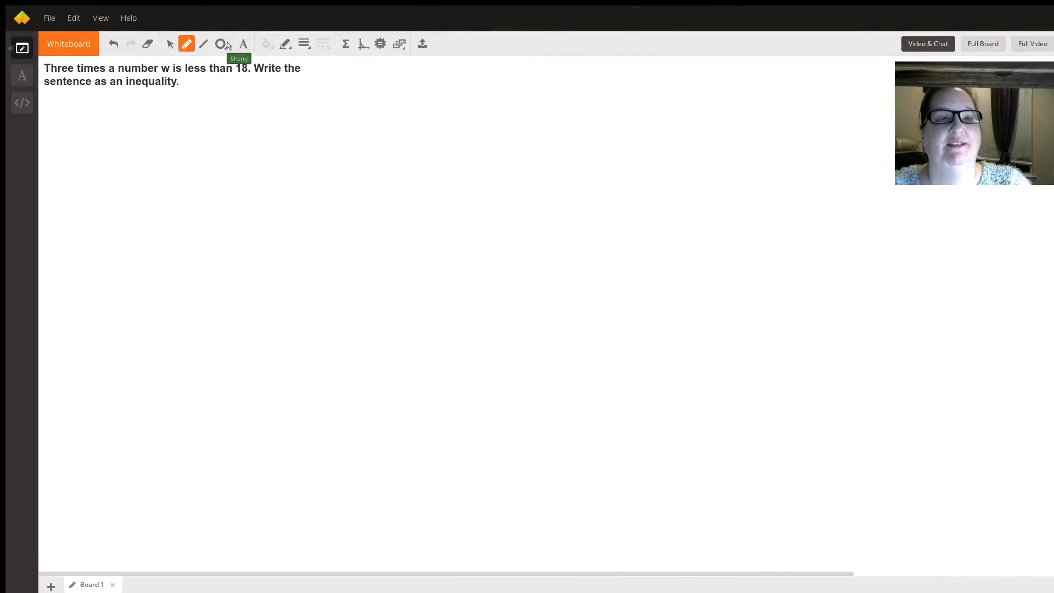
mouse_move(355, 166)
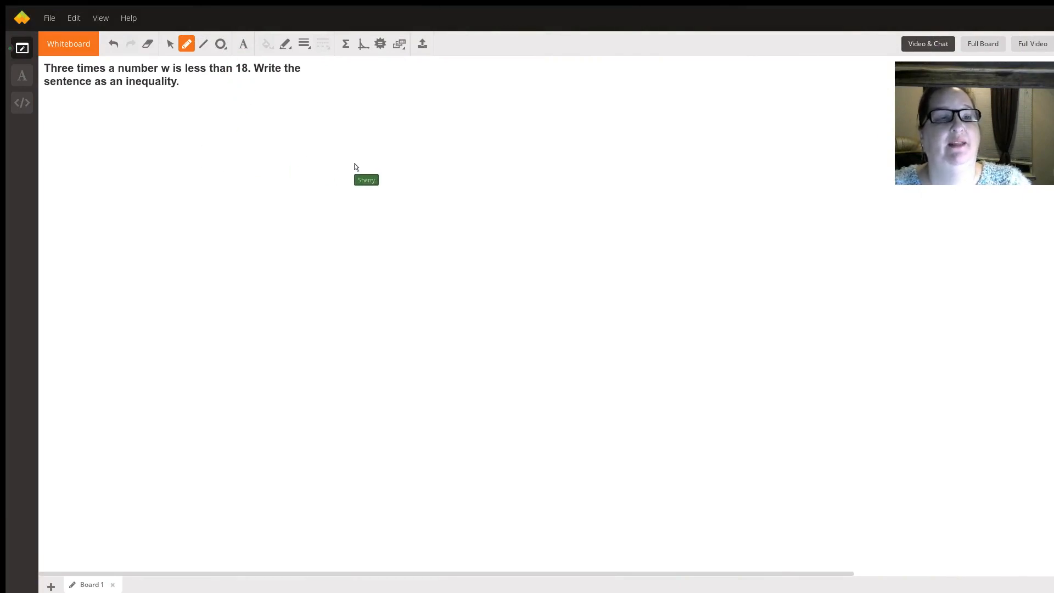
Type the sentence "Three times a number w is less than 18" below the problem prompt.
type("Three times a n")
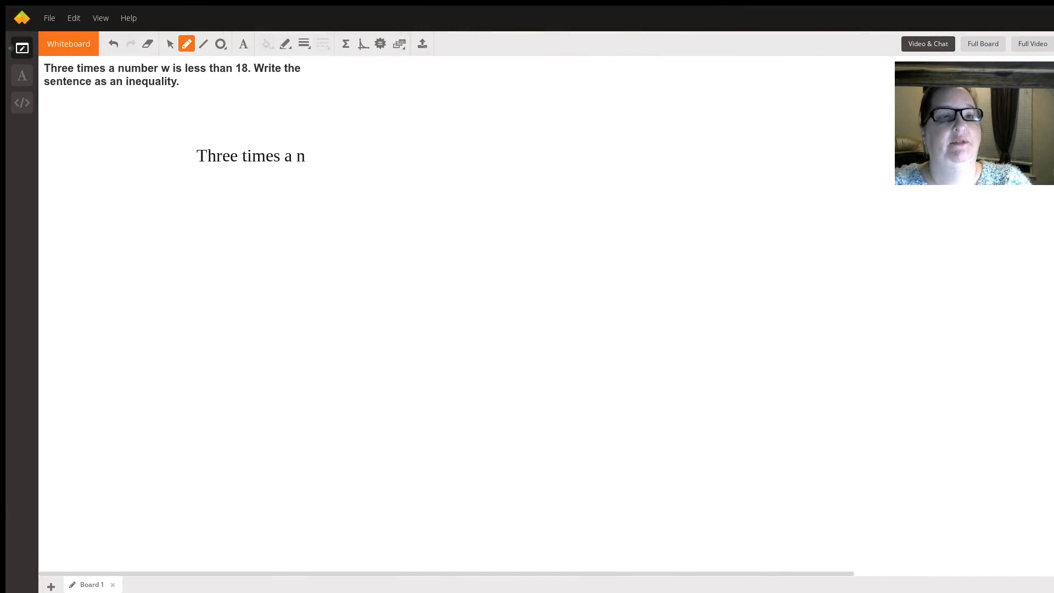
type("umber")
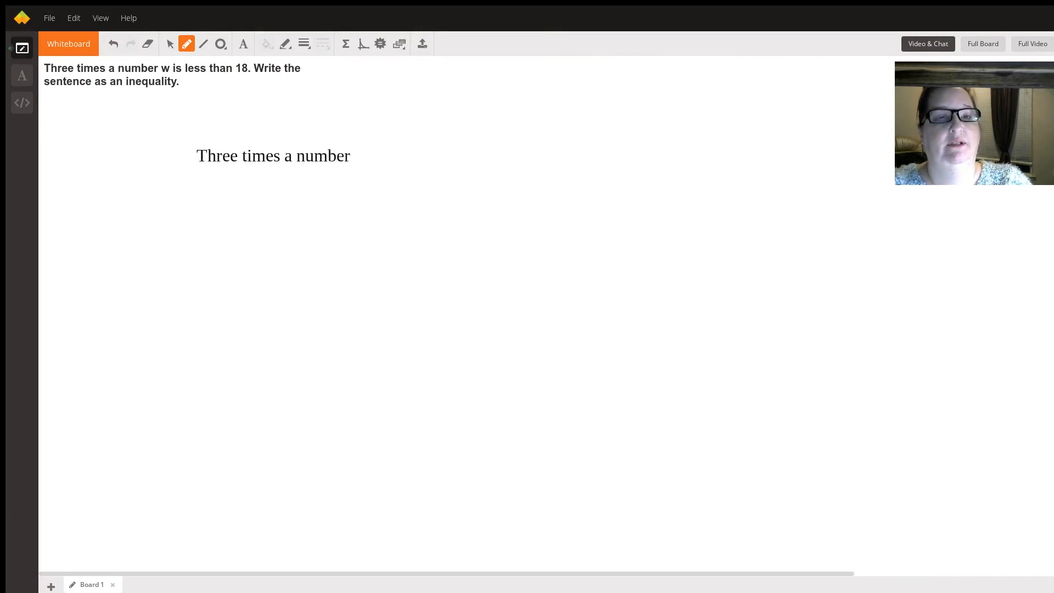
type("w is le")
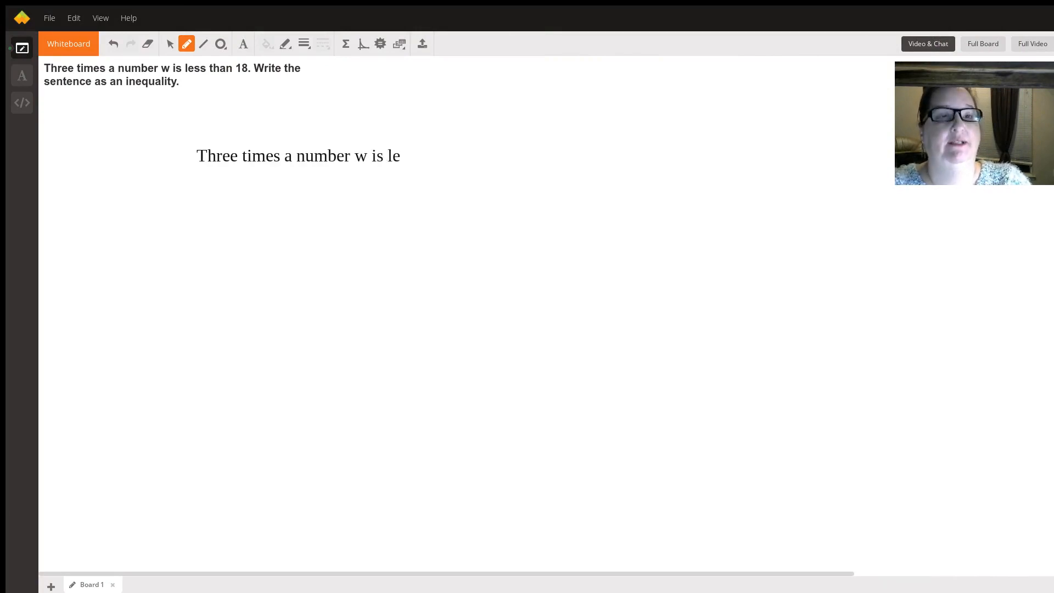
type("ss than 1")
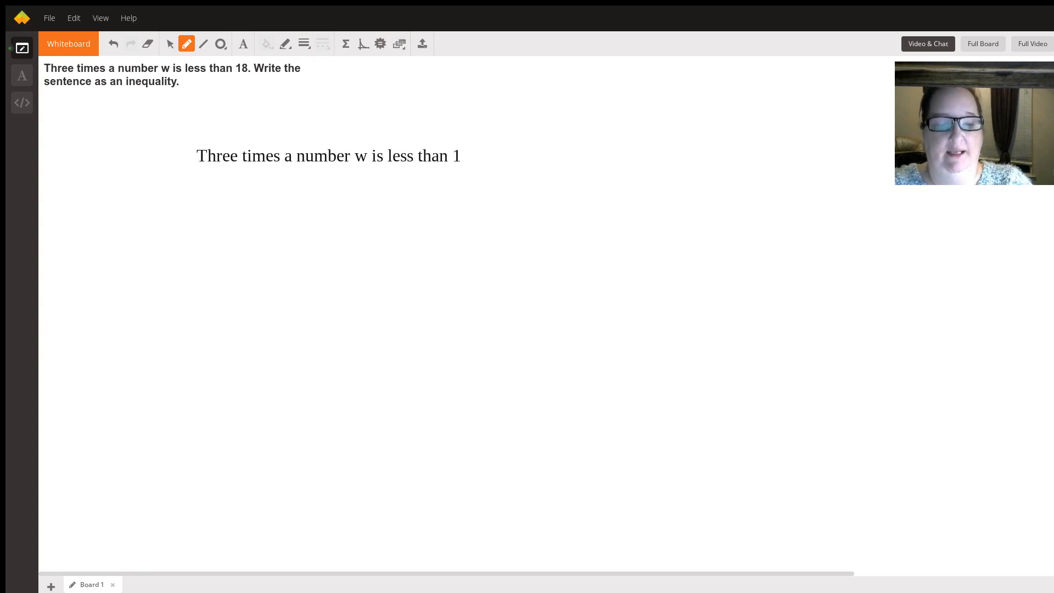
type("8")
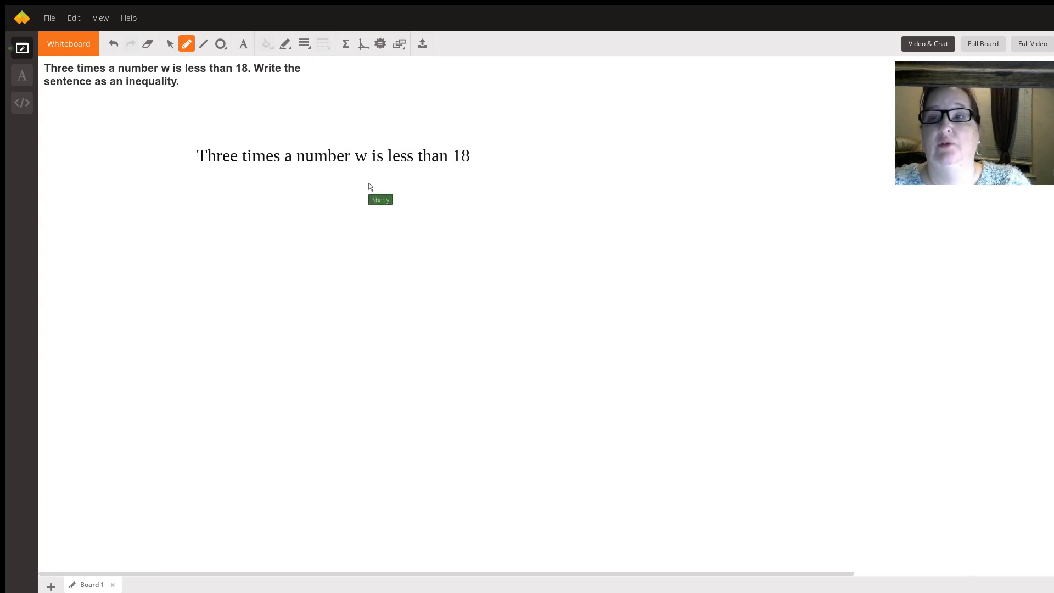
mouse_move(195, 60)
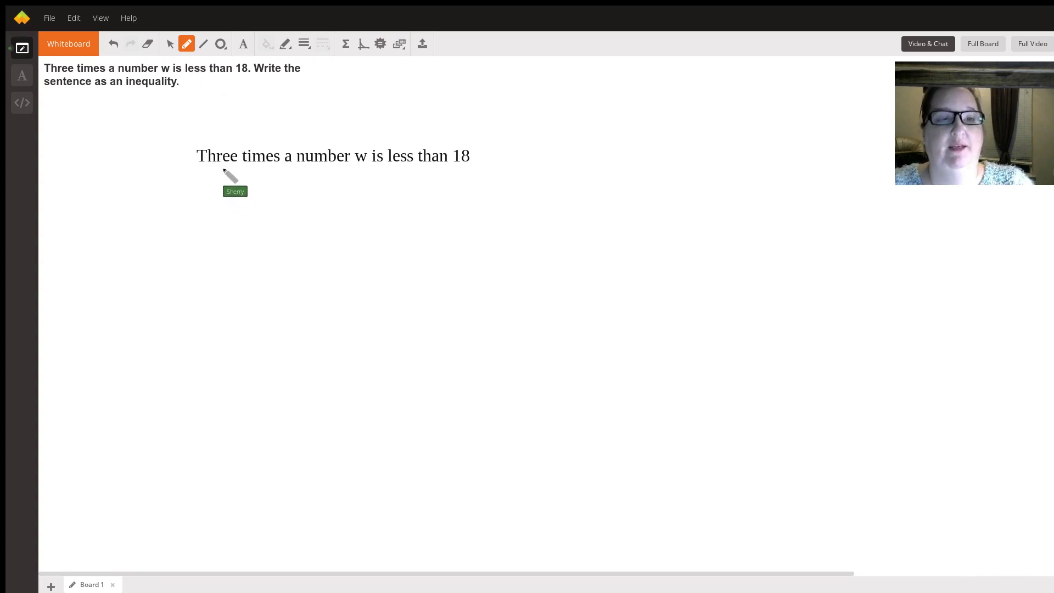
mouse_move(242, 196)
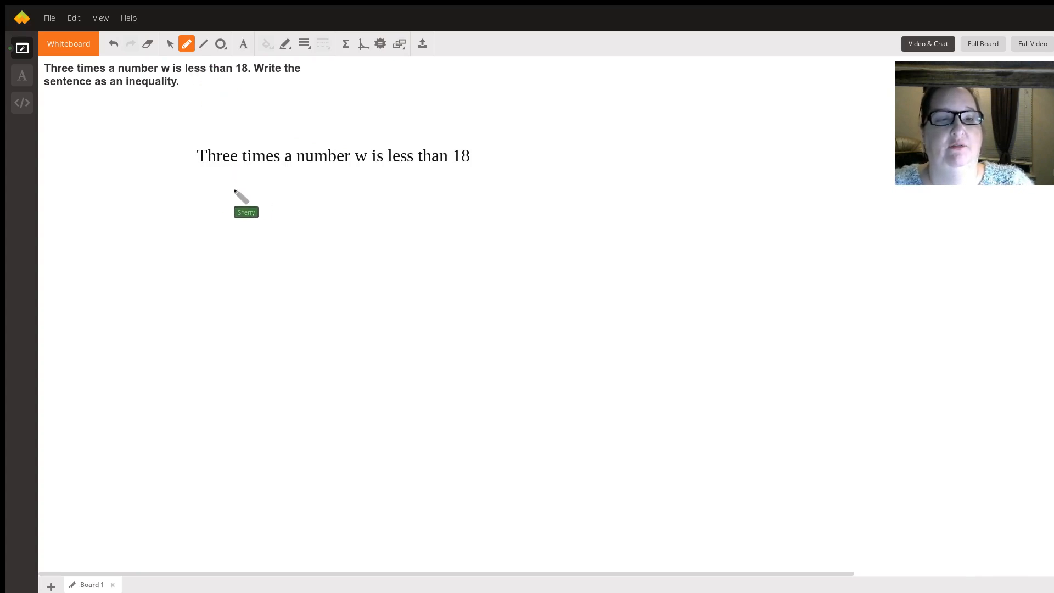
Handwrite the digit 3, a times sign and the less-than sign beneath the typed sentence.
left_click_drag(234, 175, 227, 202)
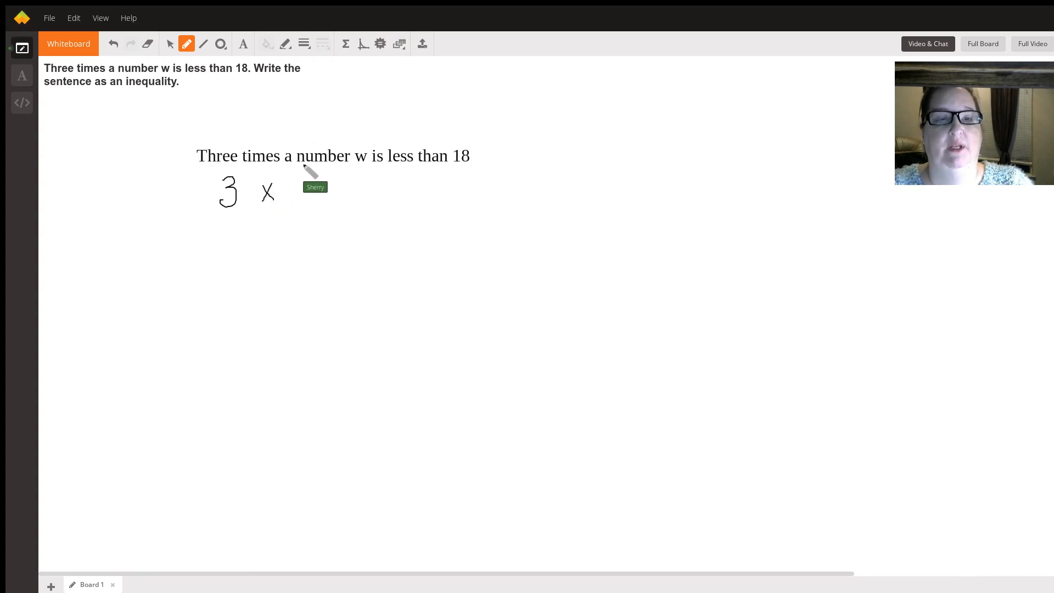
mouse_move(322, 205)
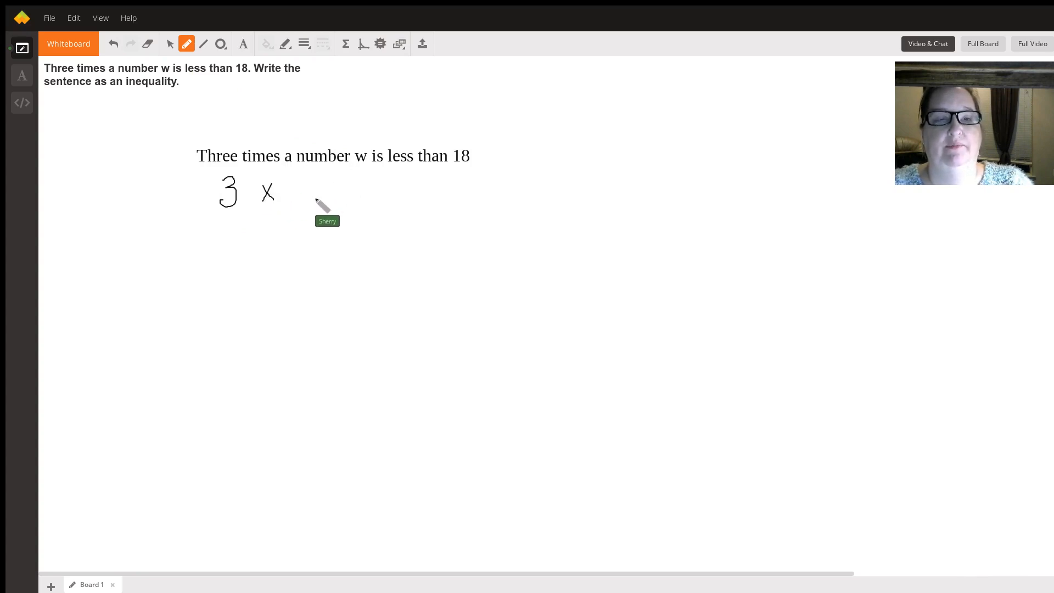
left_click_drag(308, 181, 329, 202)
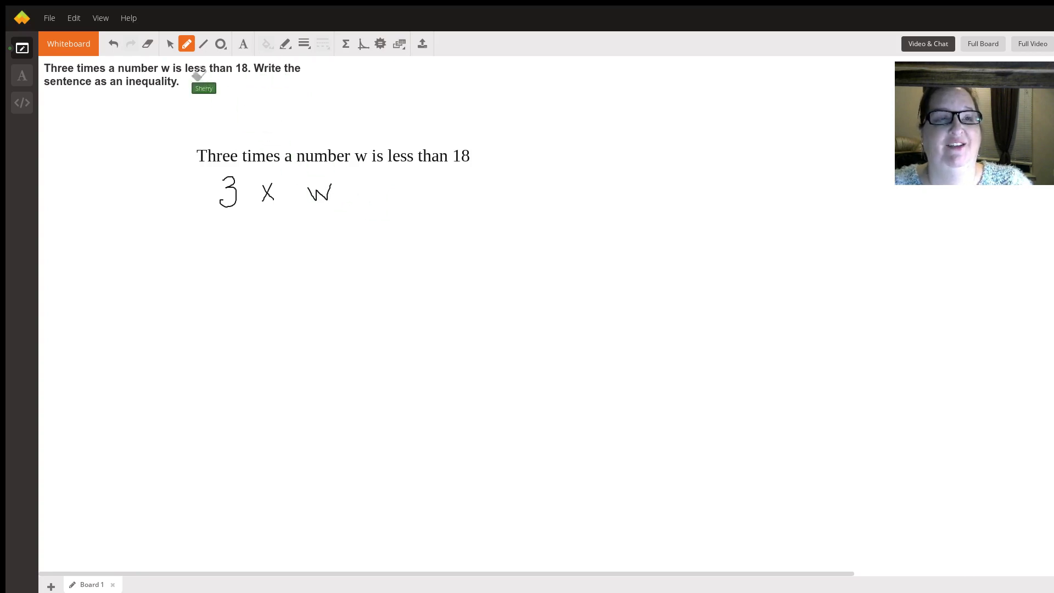
mouse_move(393, 184)
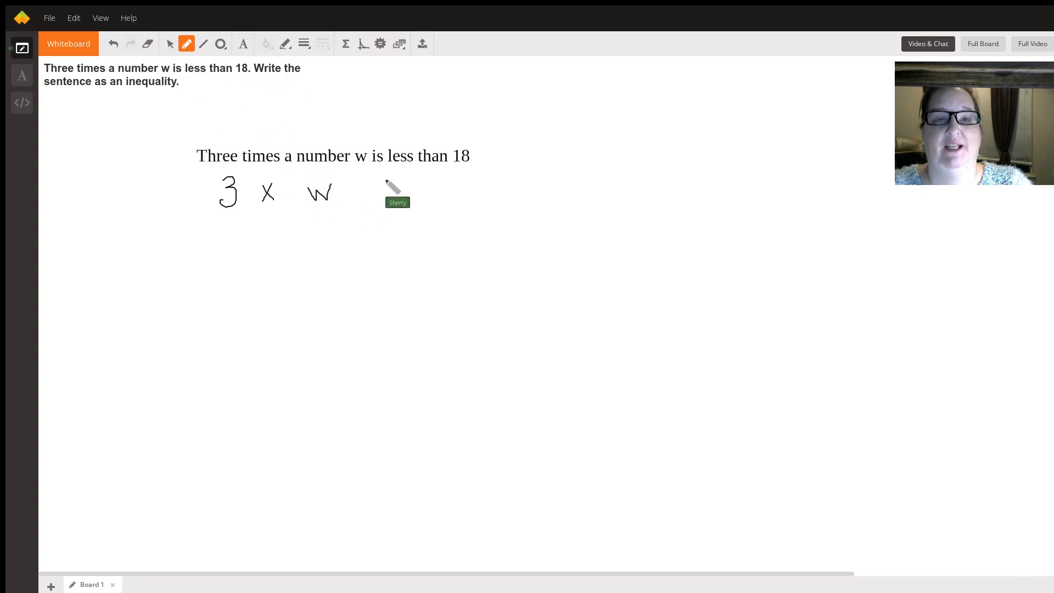
left_click_drag(387, 181, 367, 196)
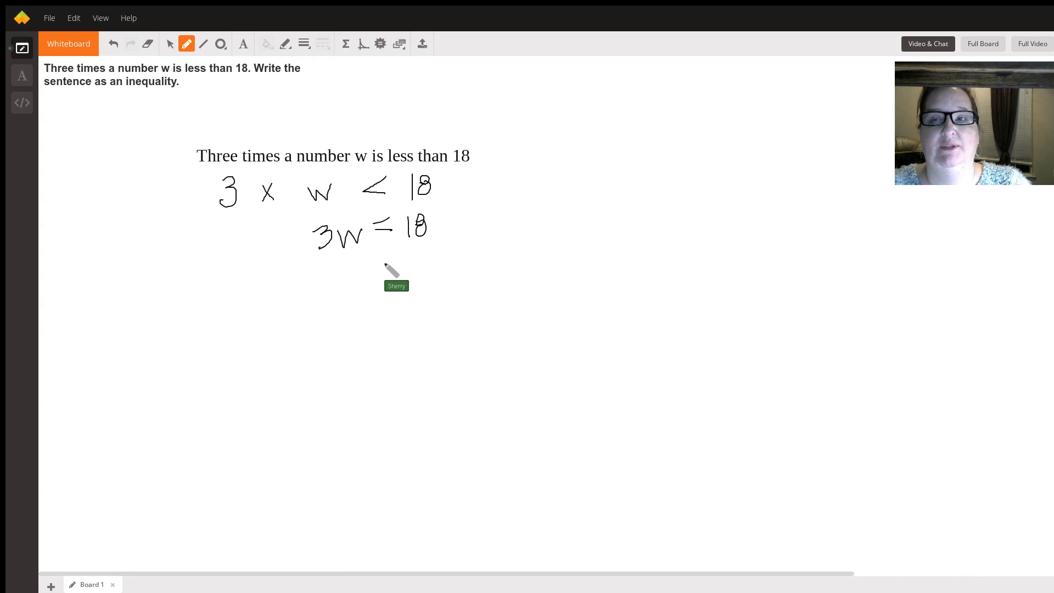
mouse_move(229, 63)
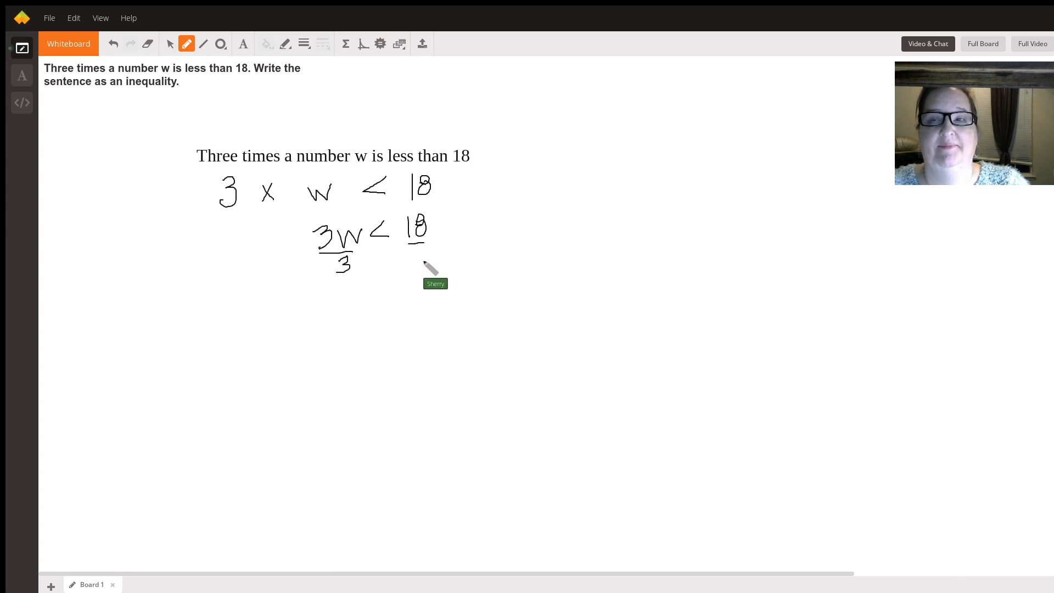
Write a 3 under the 18 to divide the right side of 3w < 18 by 3.
left_click_drag(413, 262, 425, 269)
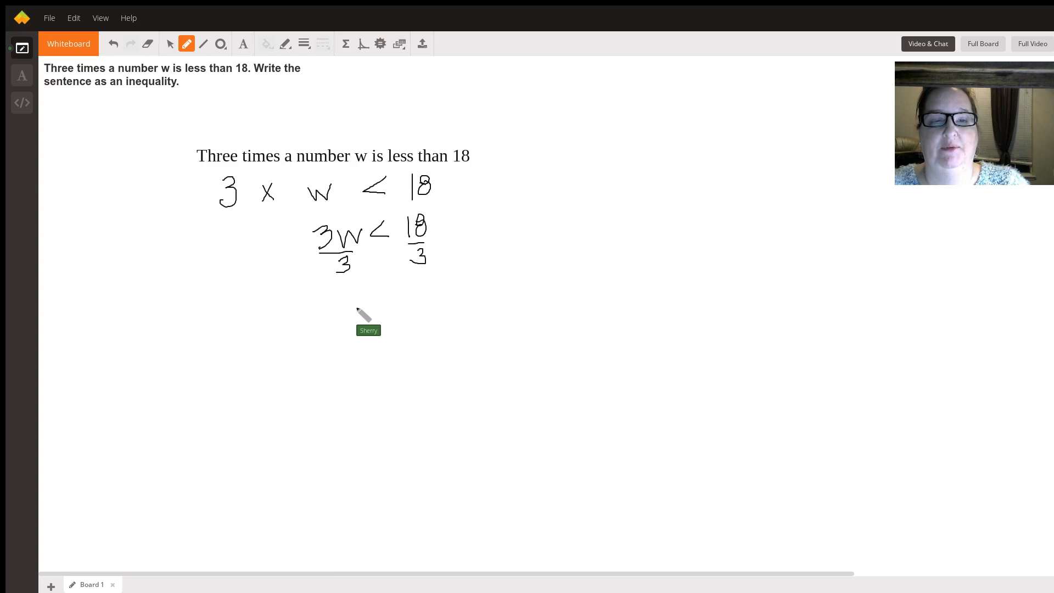